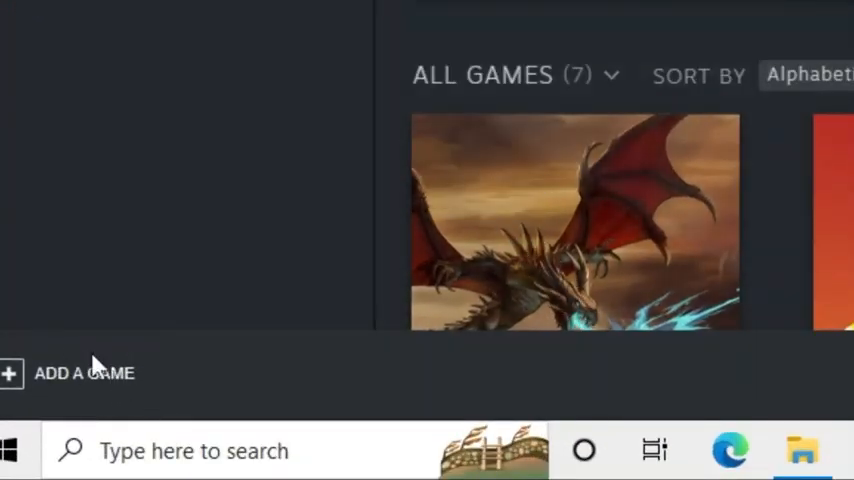
# Step: Start adding a non-Steam game from the library's Add a Game menu
pyautogui.click(84, 372)
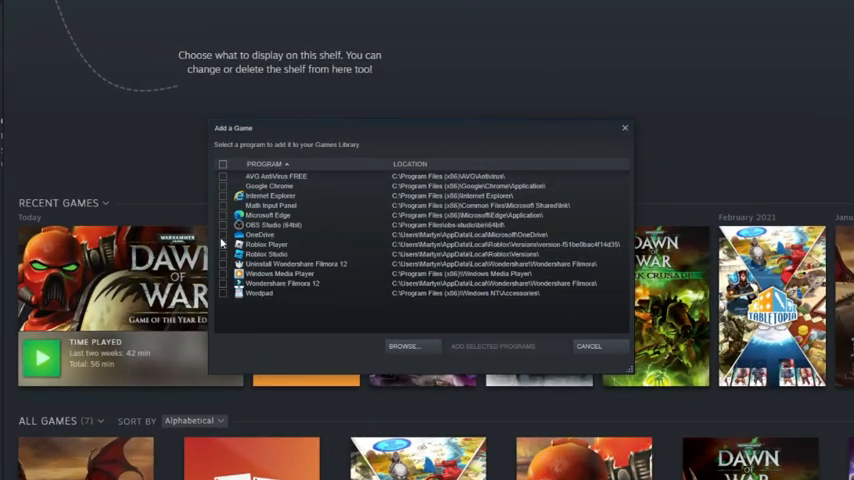
pyautogui.moveTo(356, 318)
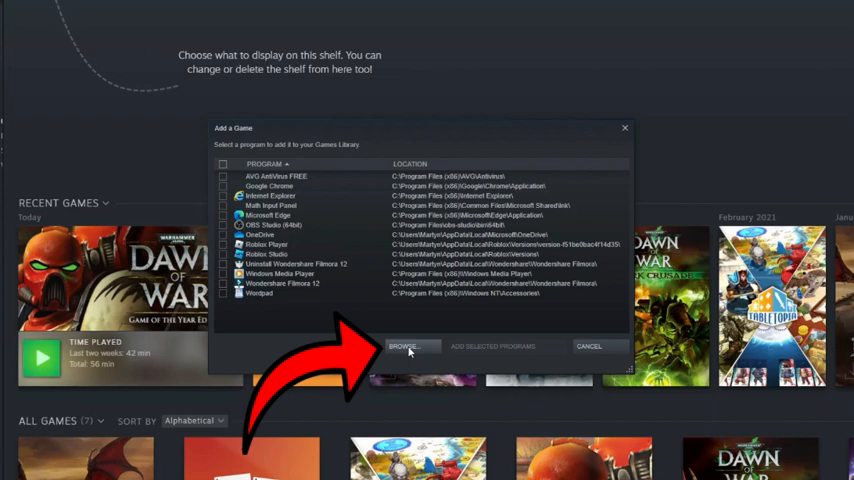
# Step: Add Roblox Player from the installed programs list to the library
pyautogui.click(406, 346)
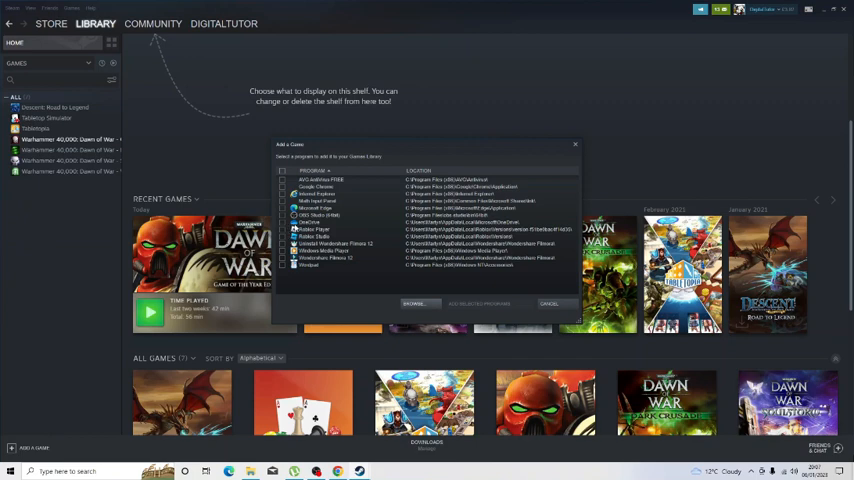
pyautogui.moveTo(404, 296)
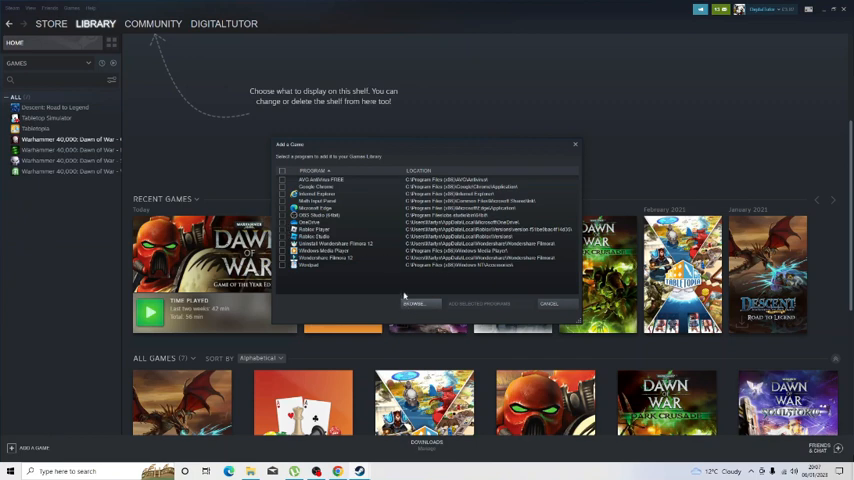
pyautogui.click(316, 228)
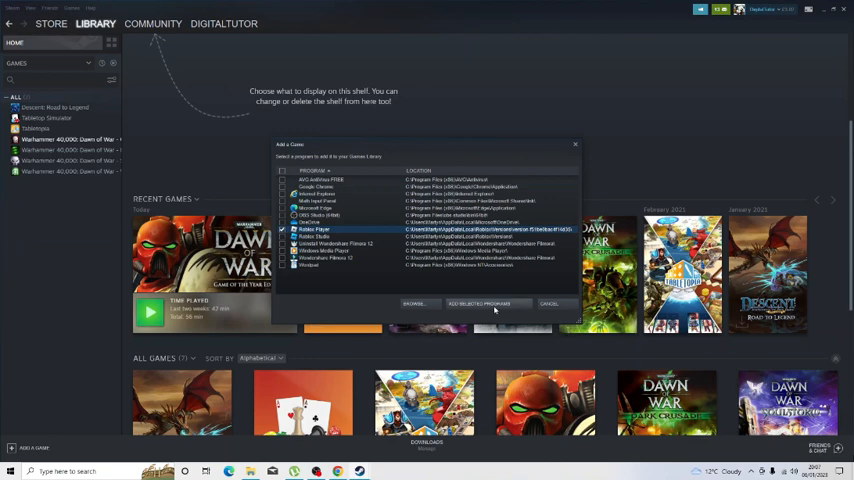
pyautogui.click(476, 304)
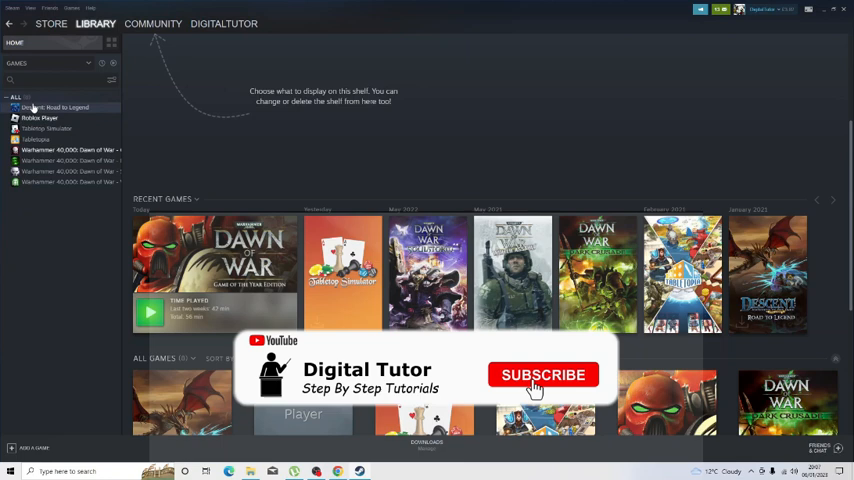
# Step: Rename the Roblox Player entry to 'Roblox' via Properties and start choosing a custom background
pyautogui.click(544, 376)
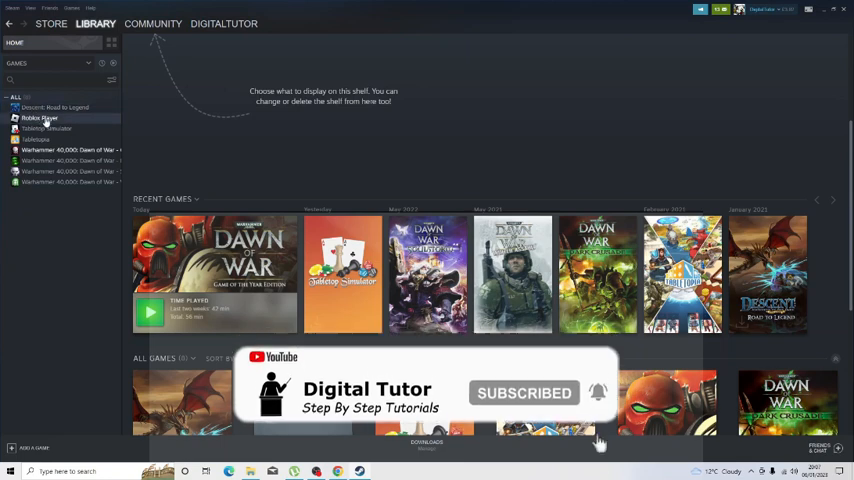
pyautogui.click(40, 116)
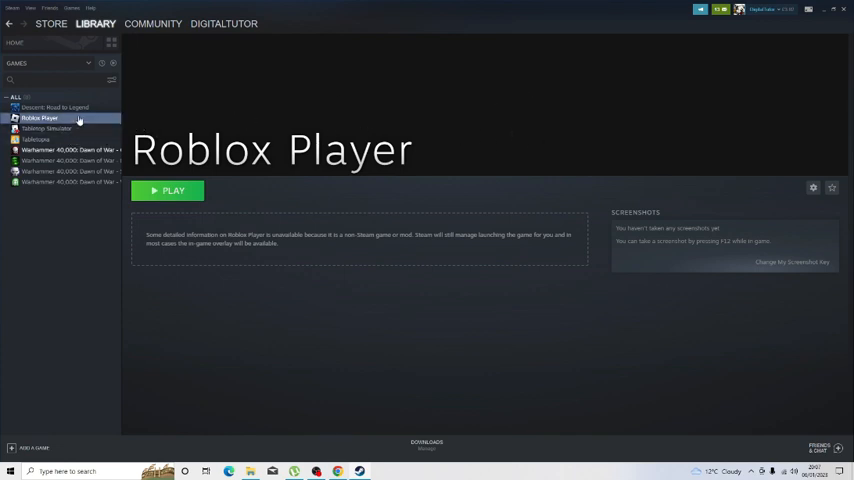
pyautogui.rightClick(40, 118)
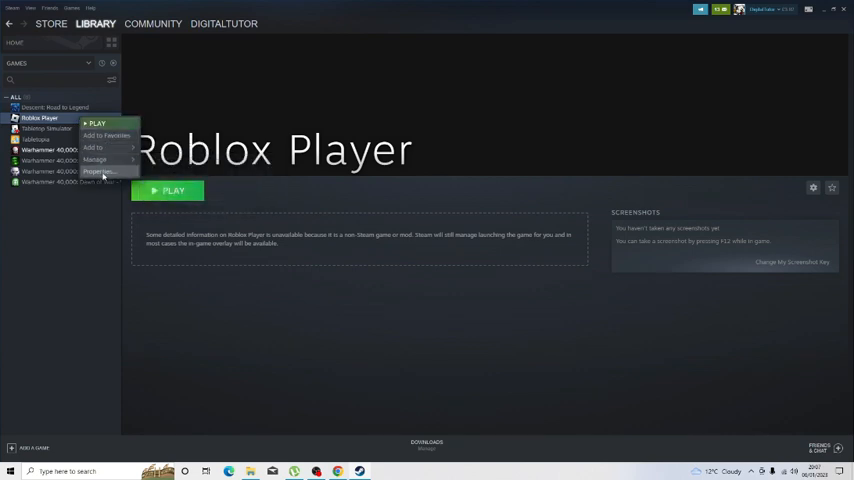
pyautogui.click(100, 172)
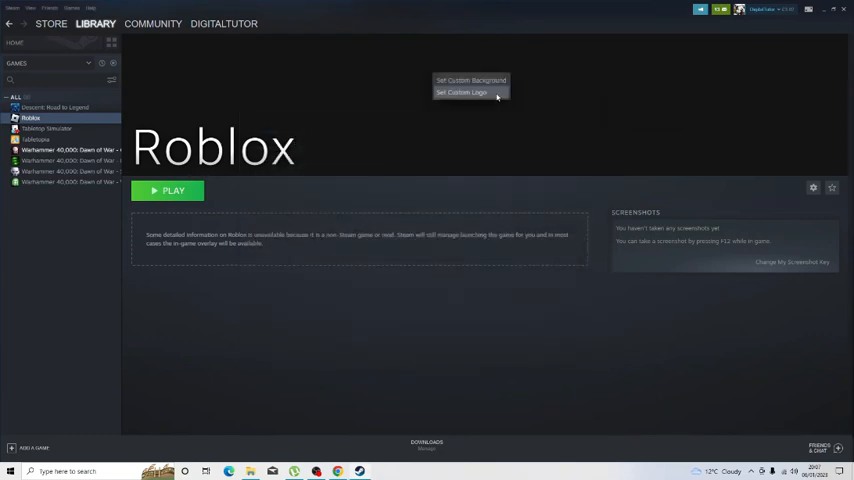
pyautogui.click(462, 92)
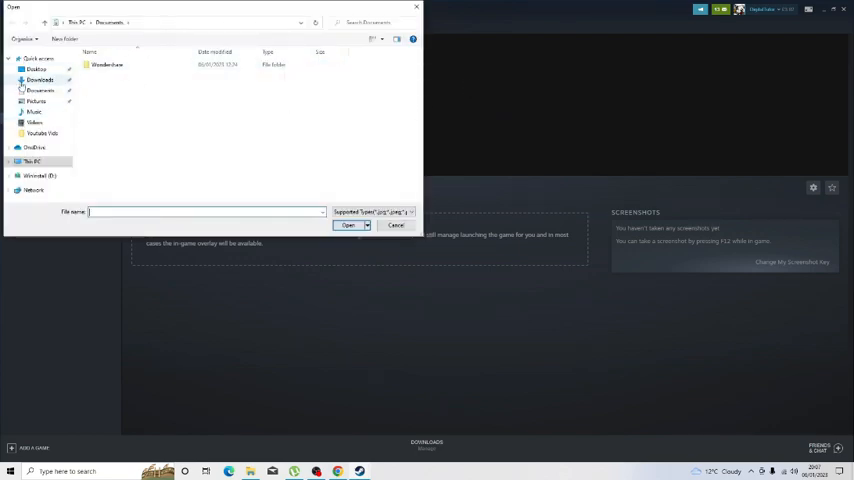
# Step: Select the image file as the Roblox page's custom background
pyautogui.click(396, 224)
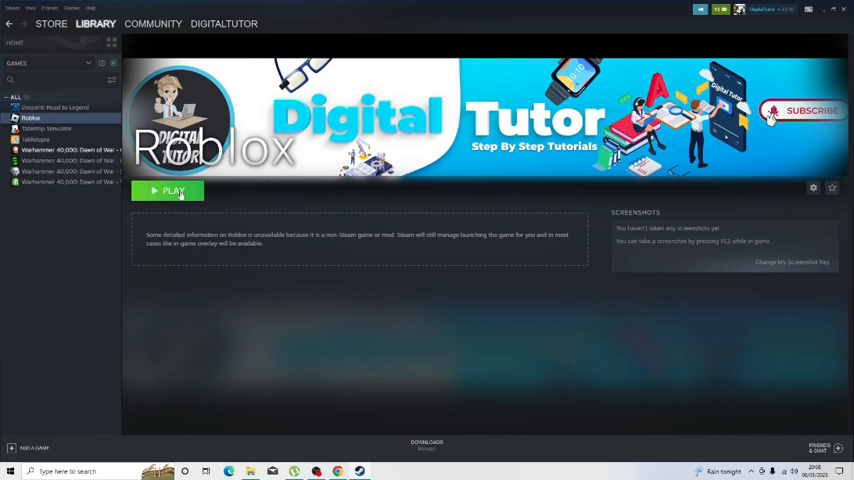
pyautogui.moveTo(268, 200)
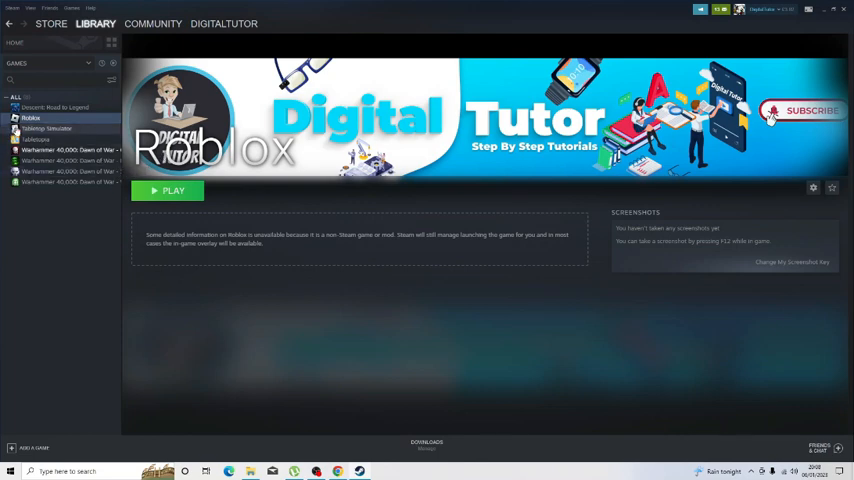
pyautogui.rightClick(30, 116)
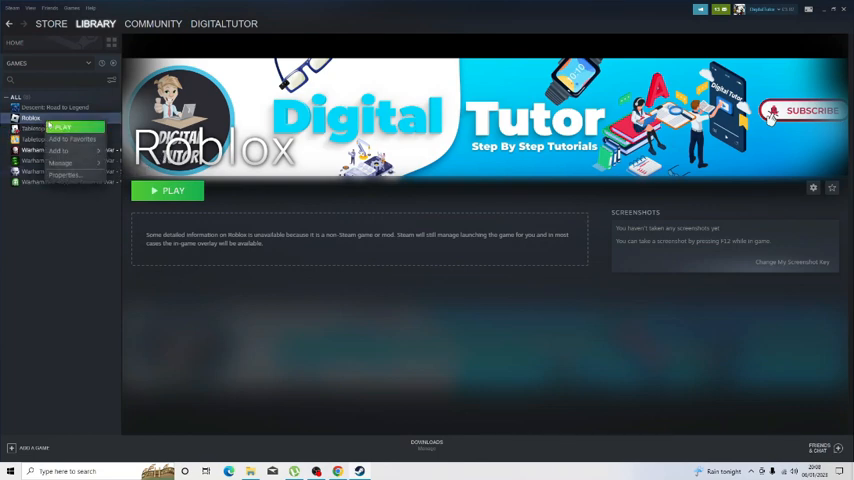
pyautogui.click(60, 164)
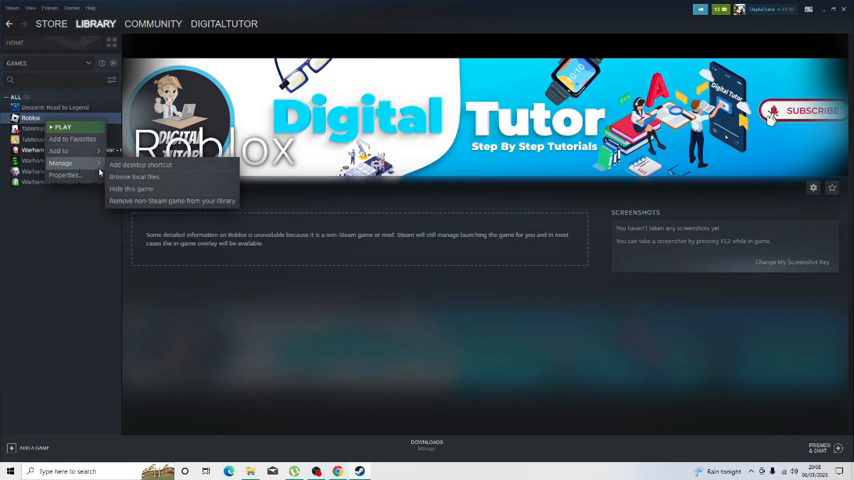
pyautogui.moveTo(172, 200)
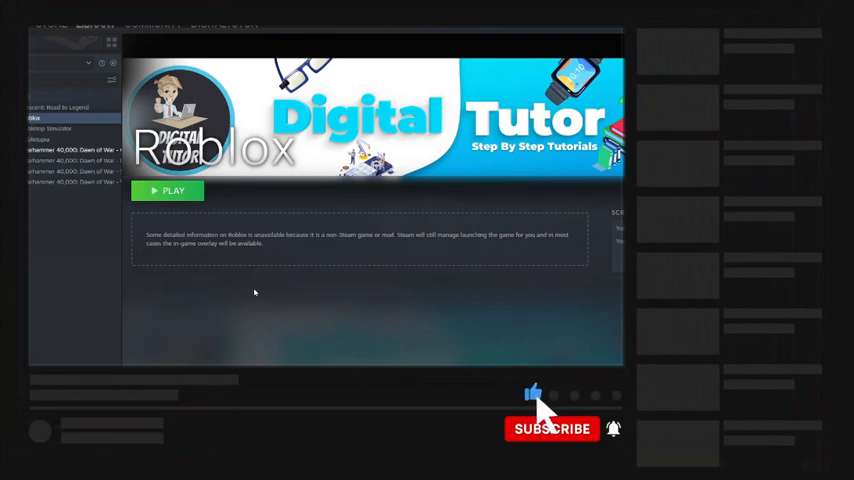
pyautogui.click(552, 428)
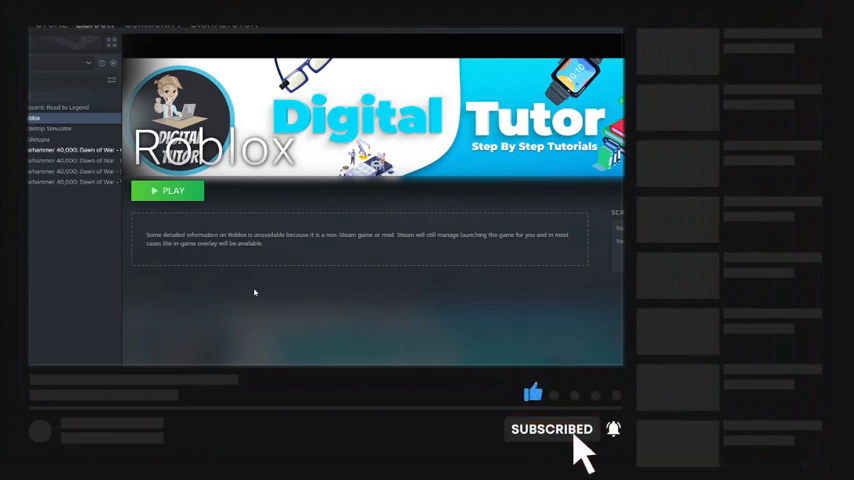